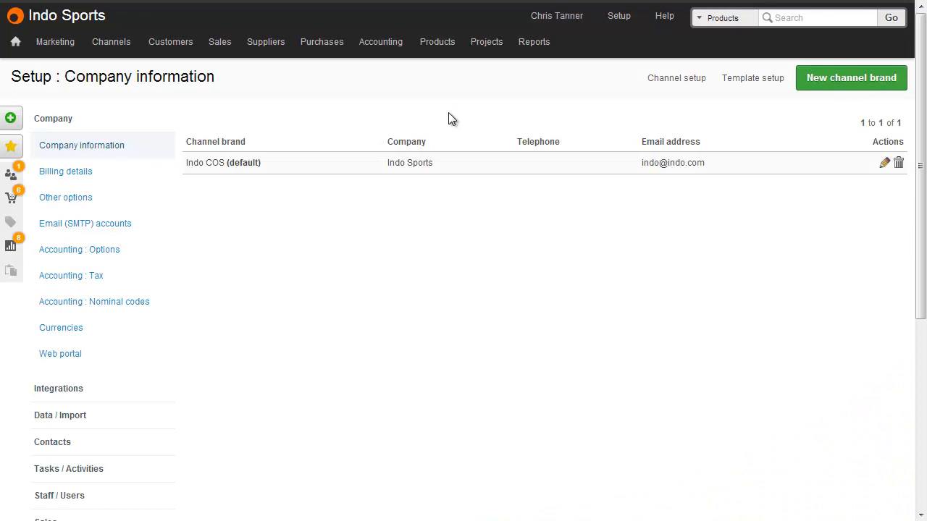
pyautogui.moveTo(617, 14)
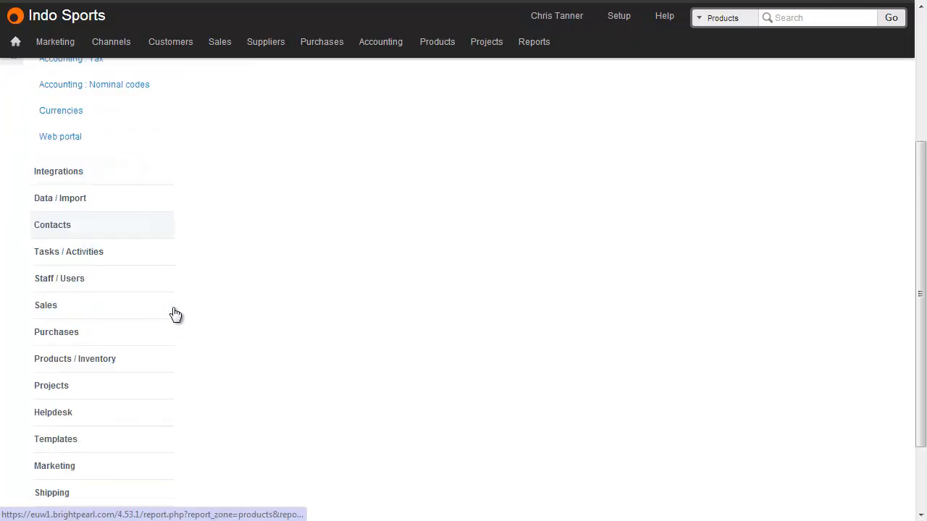
# Set Item location management to Standard in Inventory settings and save the stock settings
pyautogui.click(75, 359)
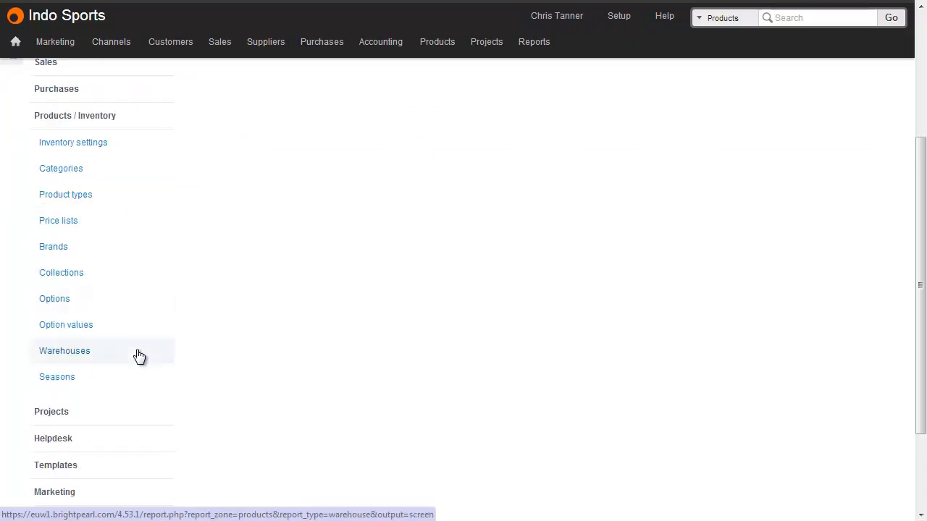
pyautogui.click(73, 142)
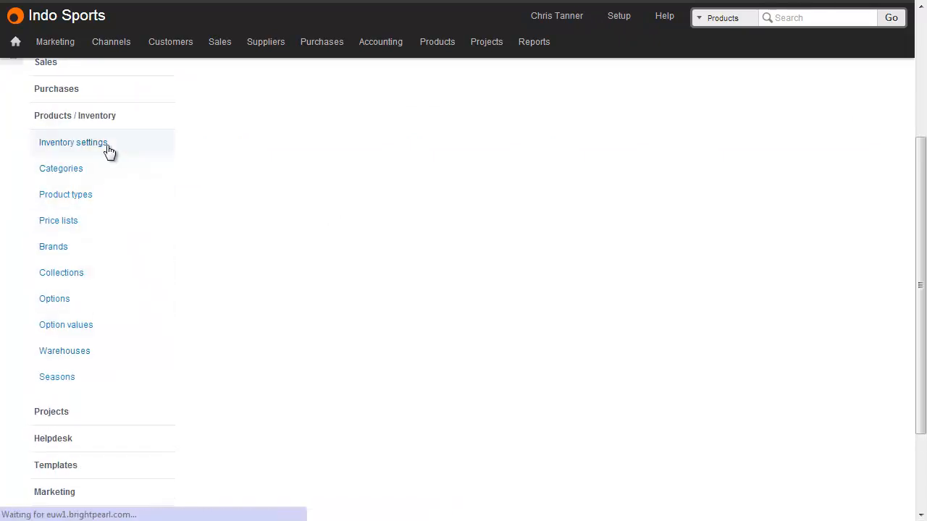
pyautogui.click(73, 141)
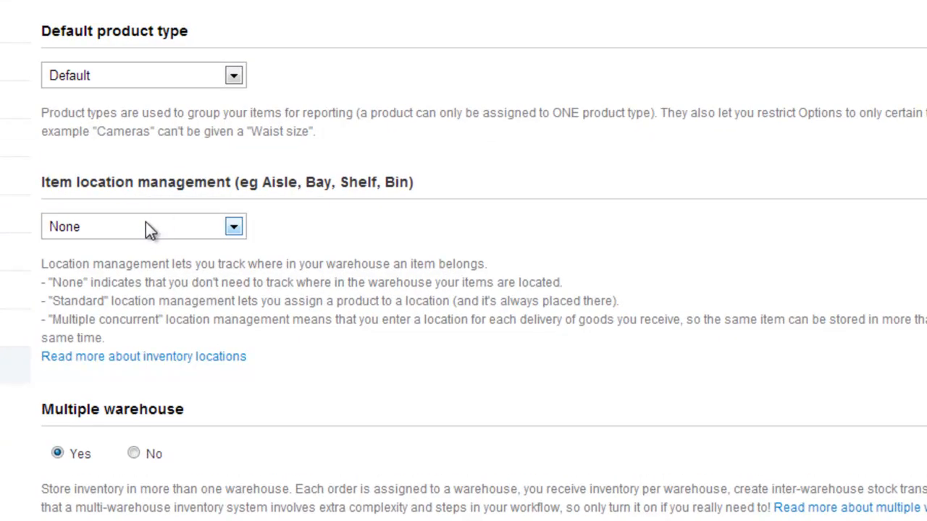
pyautogui.click(143, 226)
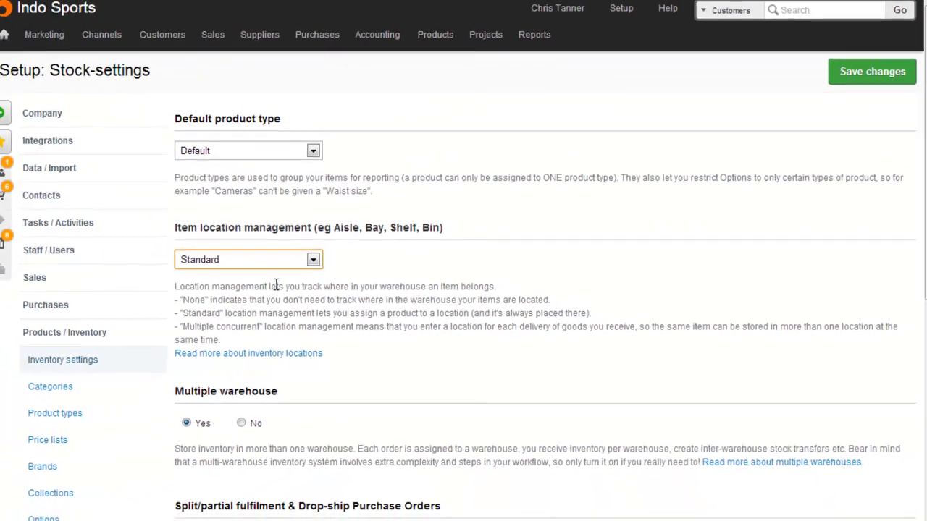
pyautogui.click(863, 78)
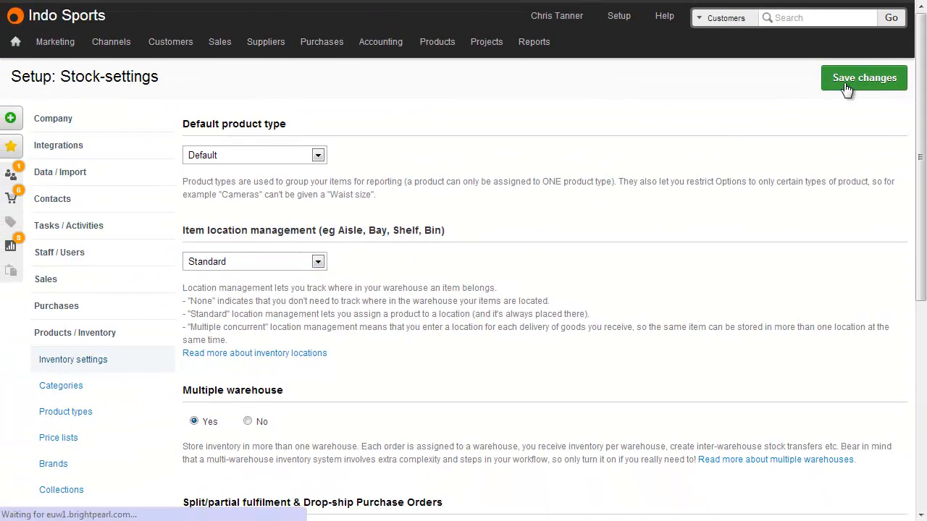
pyautogui.click(863, 78)
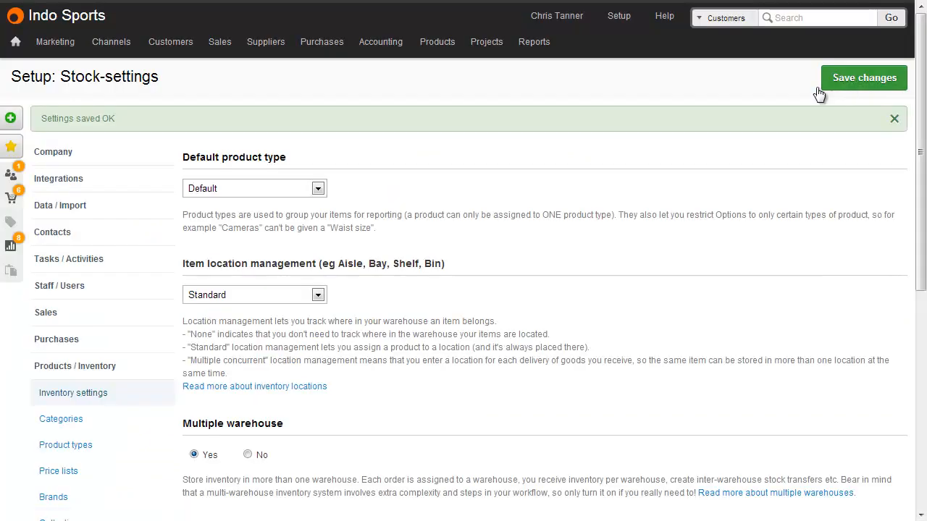
# Show the warehouse locations list filtered to Main warehouse
pyautogui.scroll(-3)
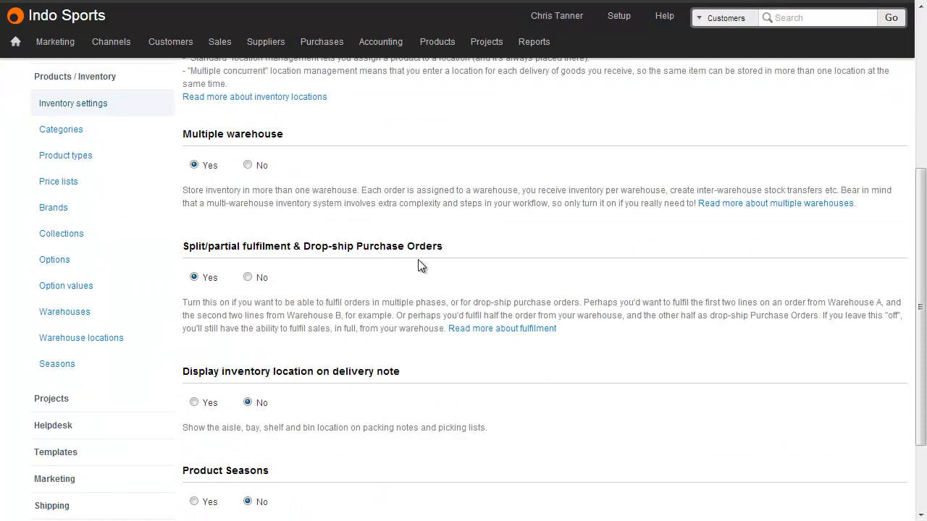
pyautogui.click(81, 338)
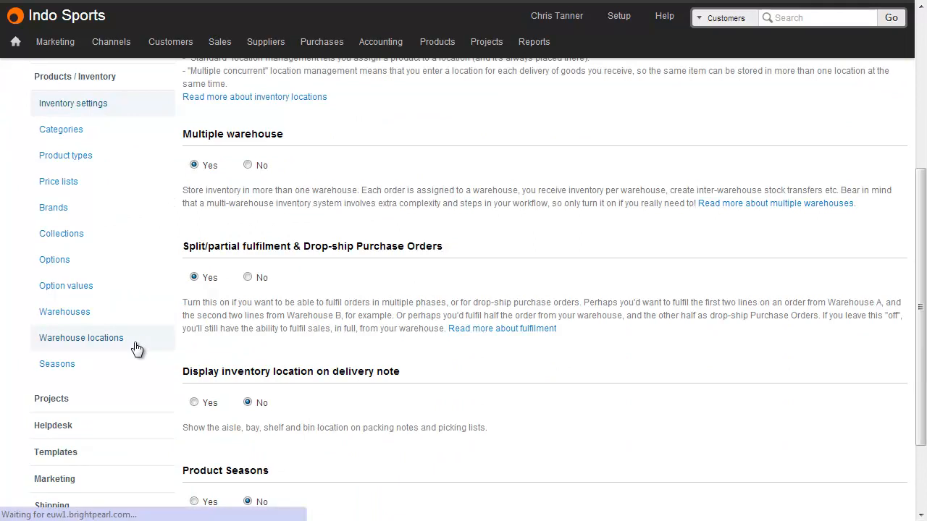
pyautogui.click(81, 338)
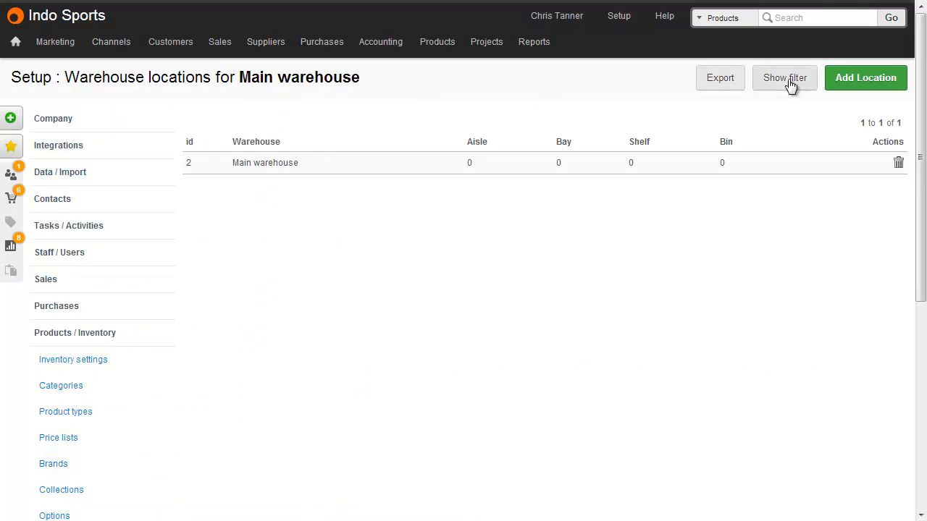
pyautogui.click(785, 79)
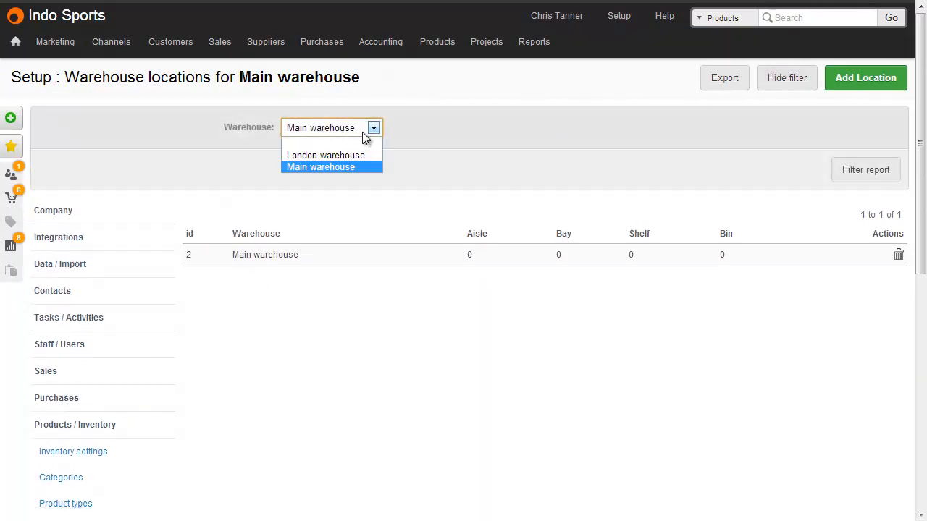
pyautogui.click(320, 166)
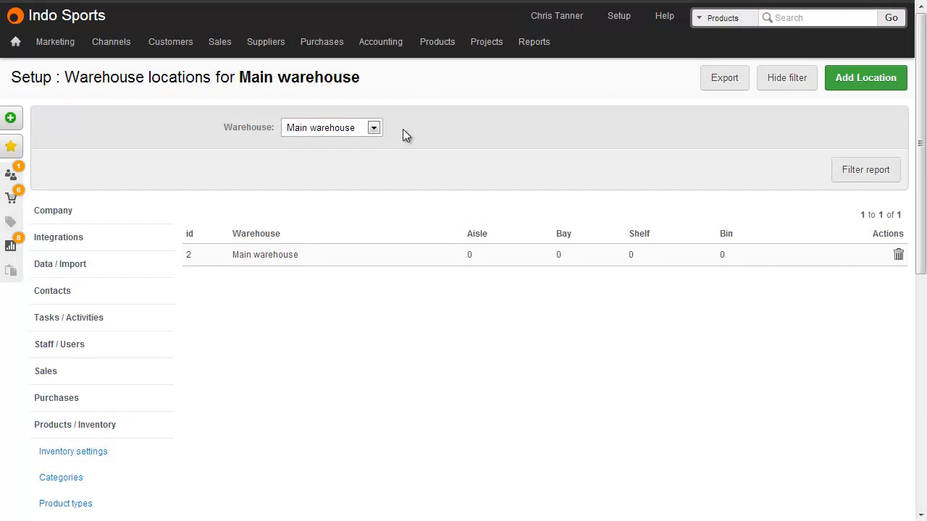
pyautogui.moveTo(483, 133)
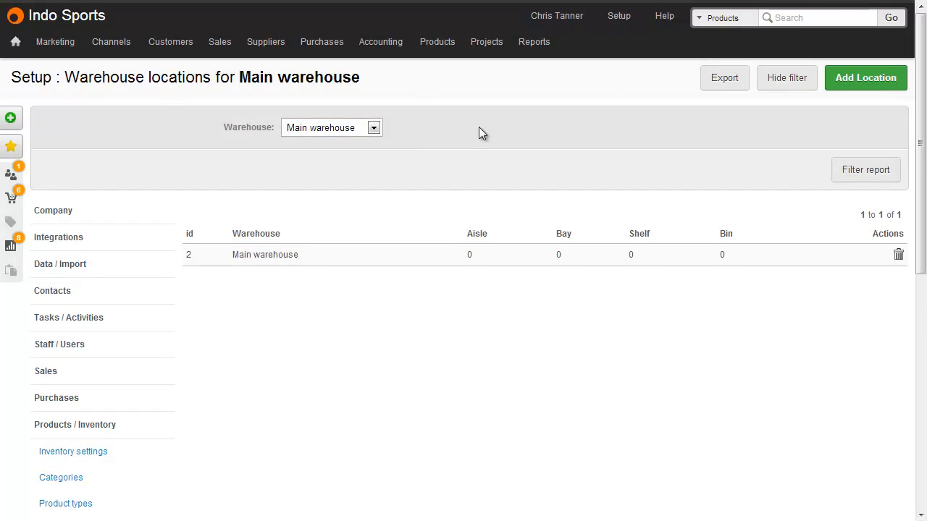
# Add Main warehouse locations aisle A, bay 0, shelf 0 for bins 1 and 2, then list all locations
pyautogui.click(867, 78)
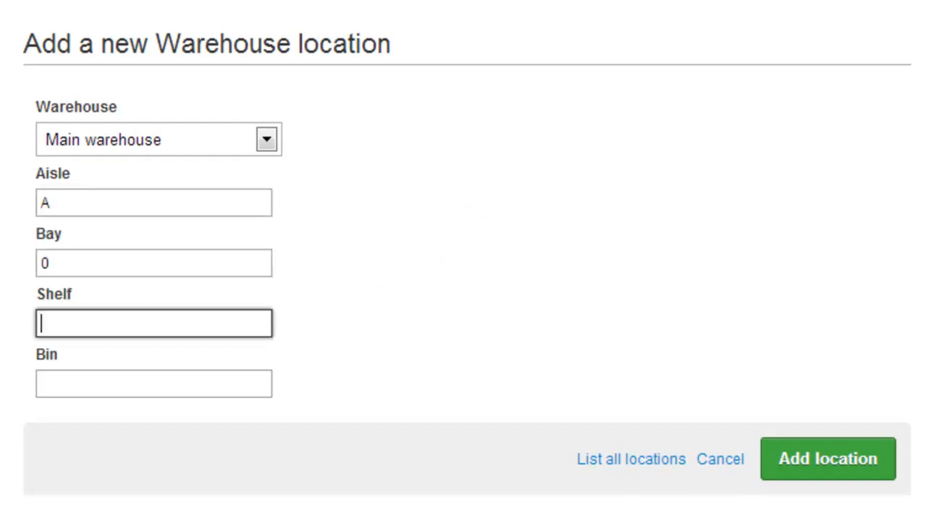
pyautogui.click(827, 458)
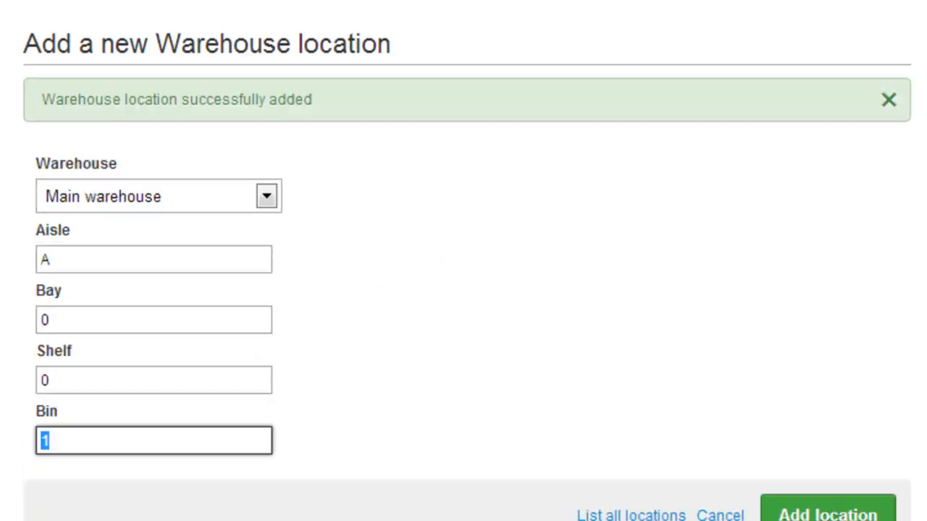
pyautogui.write('2')
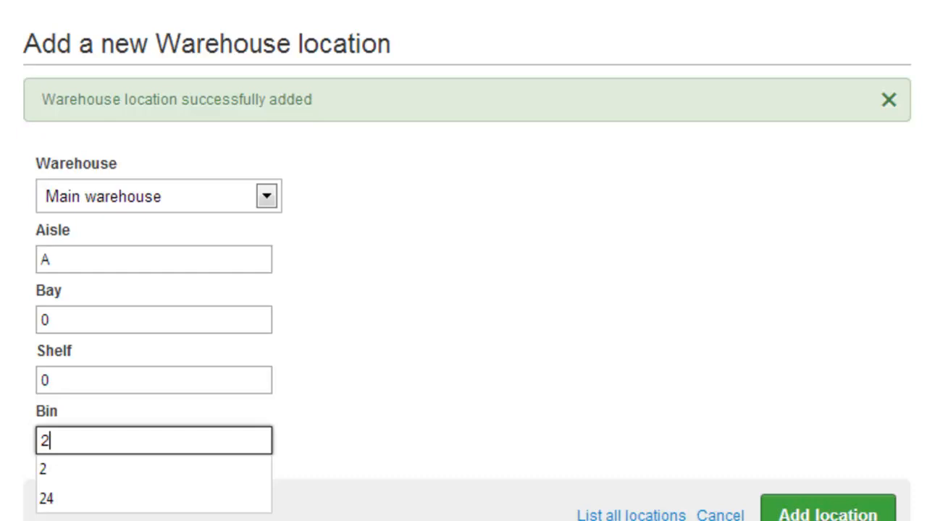
pyautogui.click(43, 469)
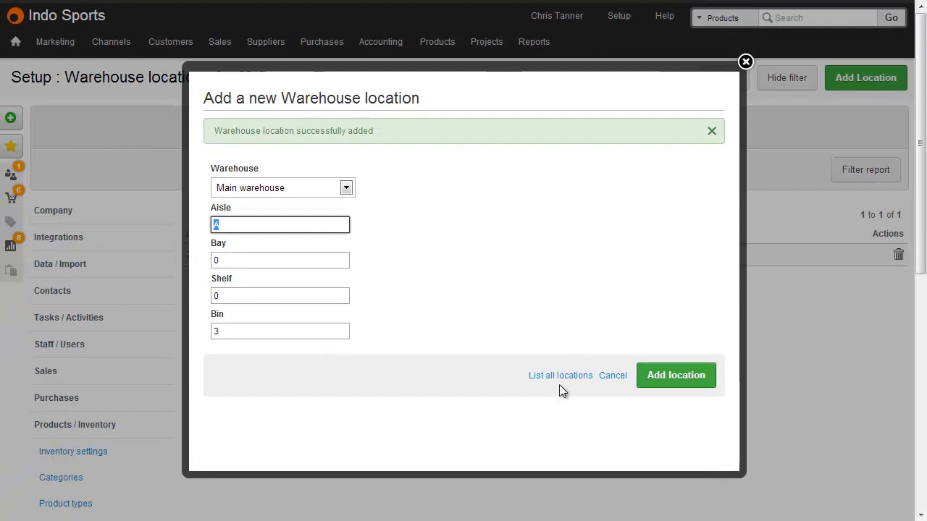
pyautogui.click(559, 375)
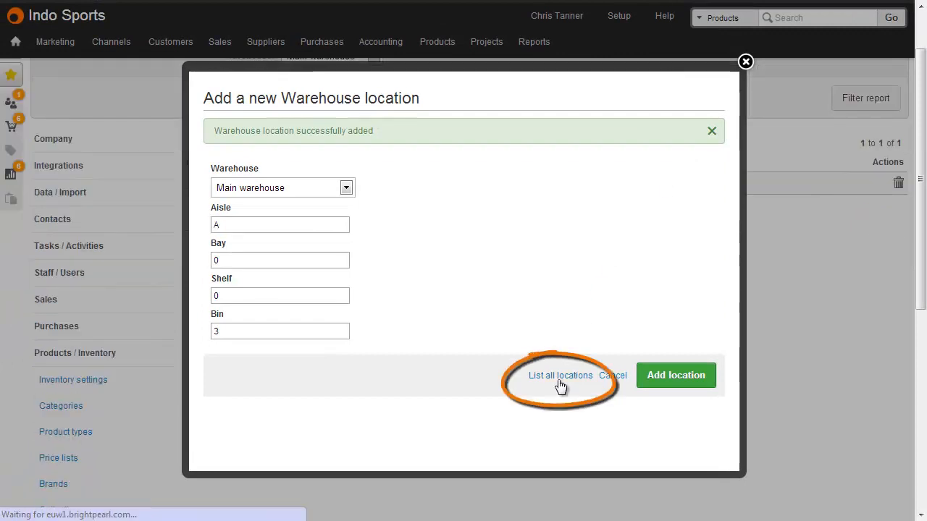
# Filter the locations list to London warehouse and cancel adding a new location there
pyautogui.click(559, 375)
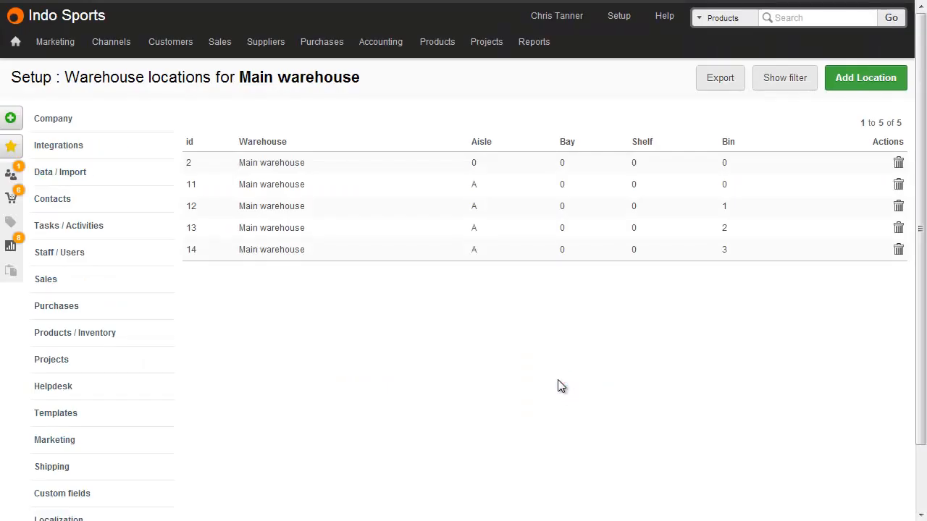
pyautogui.moveTo(795, 99)
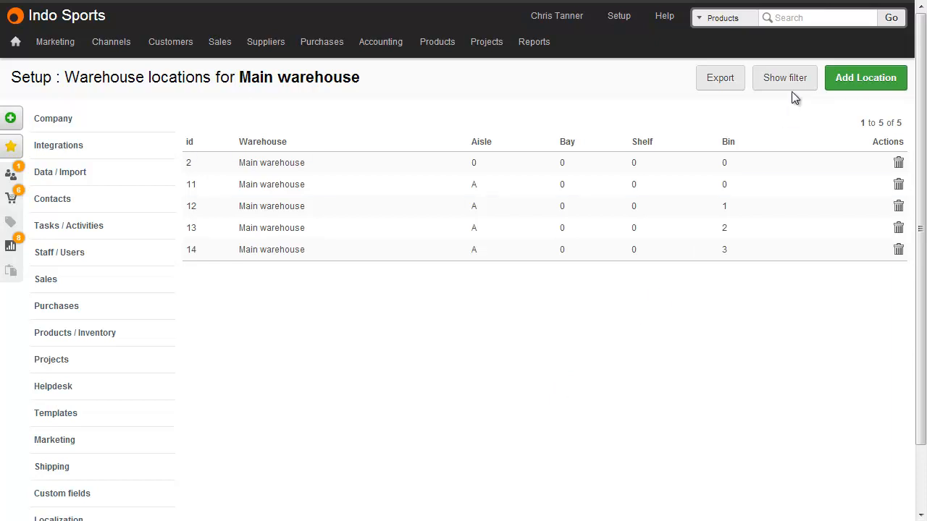
pyautogui.click(785, 78)
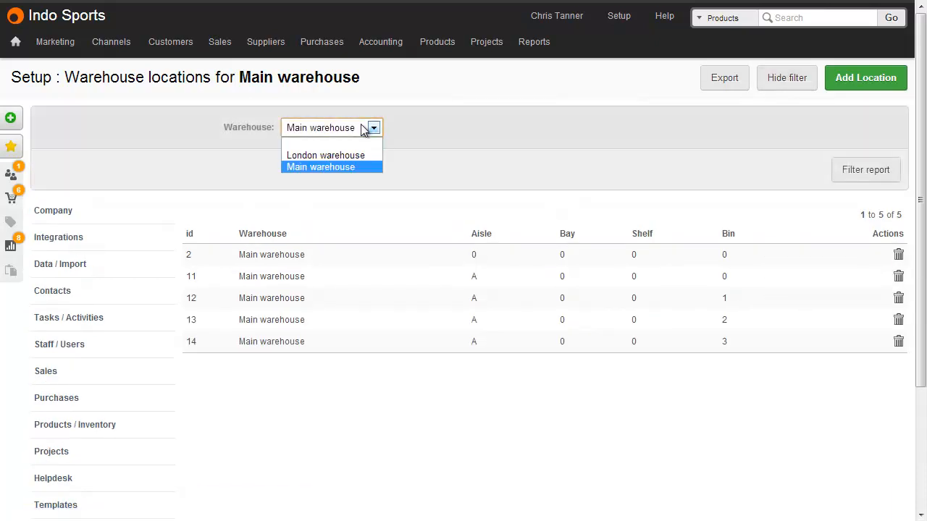
pyautogui.click(324, 155)
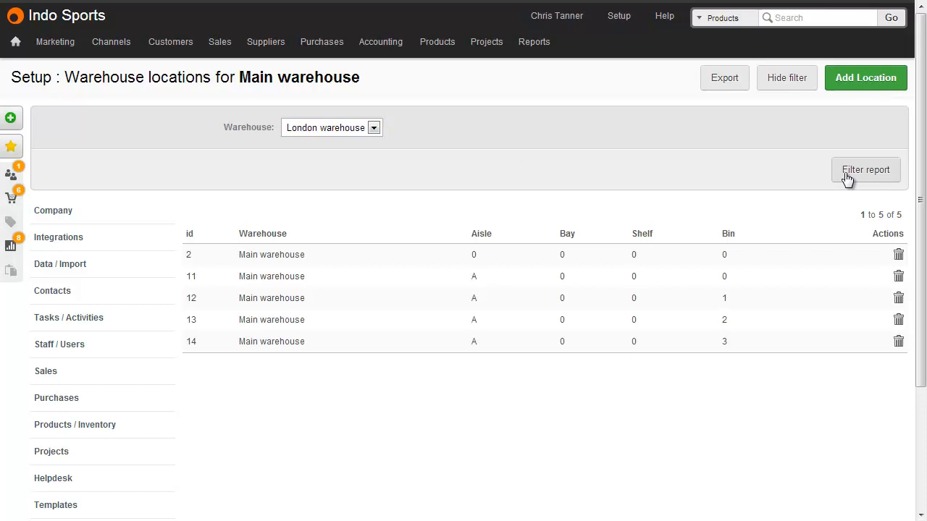
pyautogui.click(867, 170)
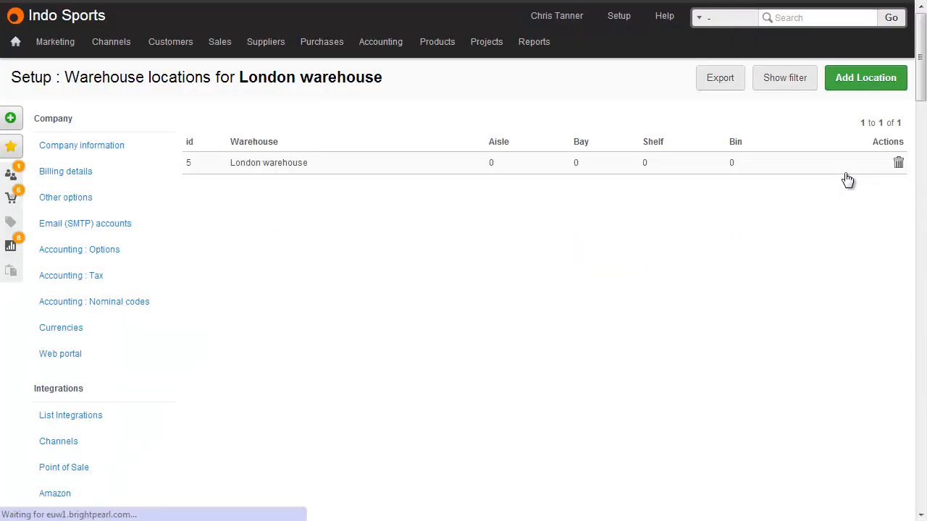
pyautogui.click(866, 79)
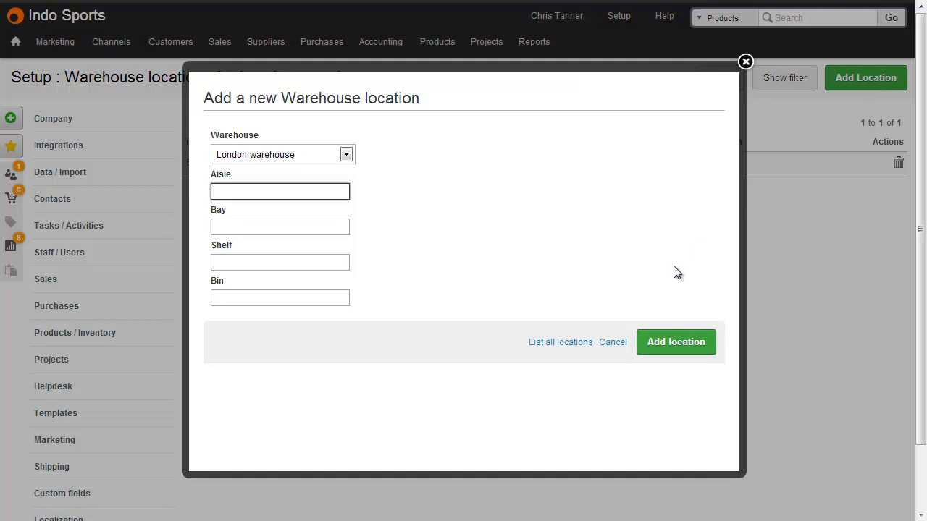
pyautogui.click(675, 341)
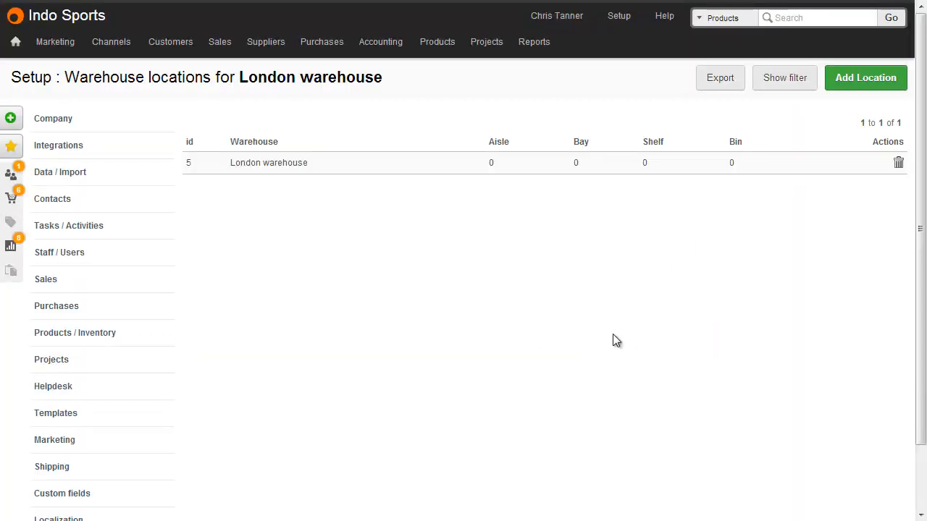
pyautogui.moveTo(588, 304)
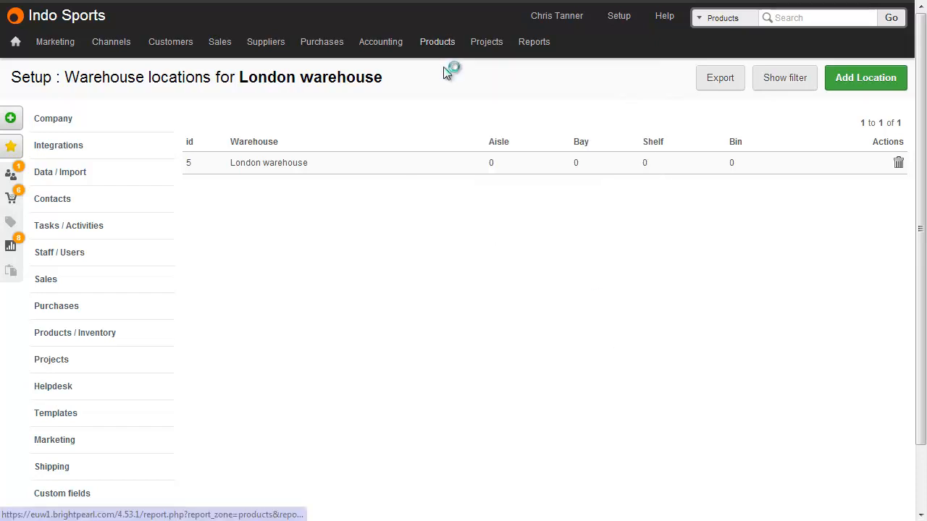
# Set the 4-pack Co2 Cylinder's Main warehouse default location to A.0.0.2 and save
pyautogui.click(437, 40)
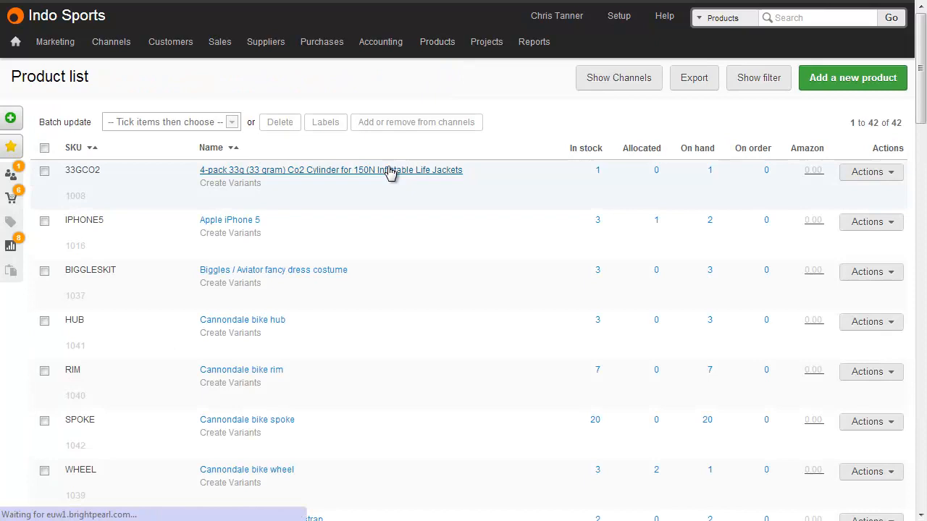
pyautogui.click(330, 170)
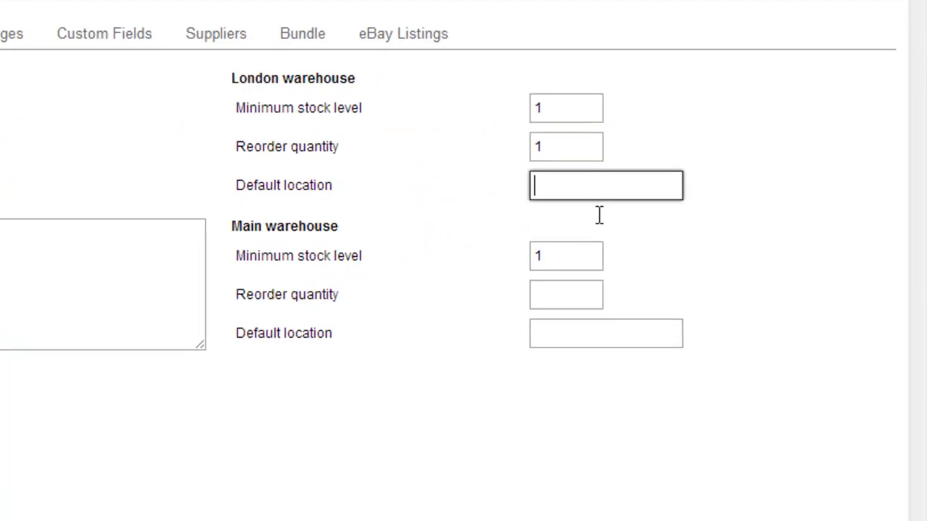
pyautogui.click(606, 333)
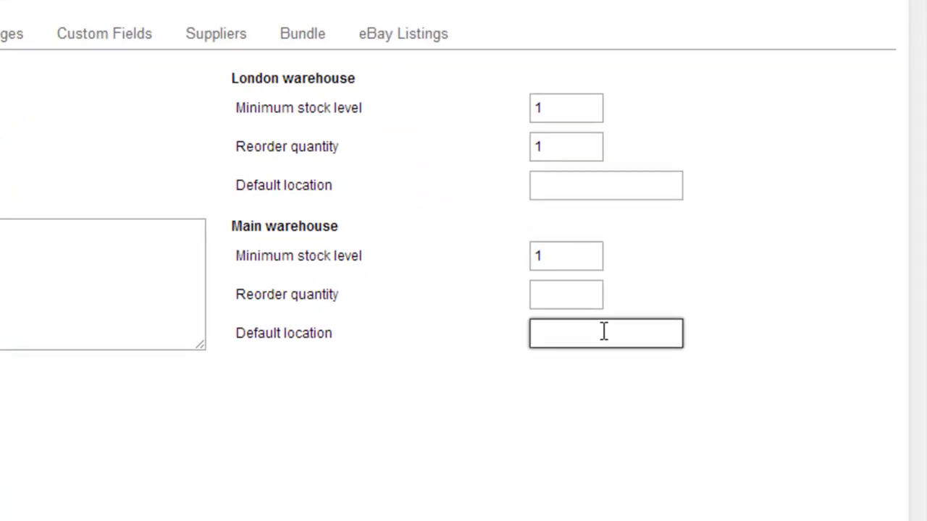
pyautogui.click(606, 332)
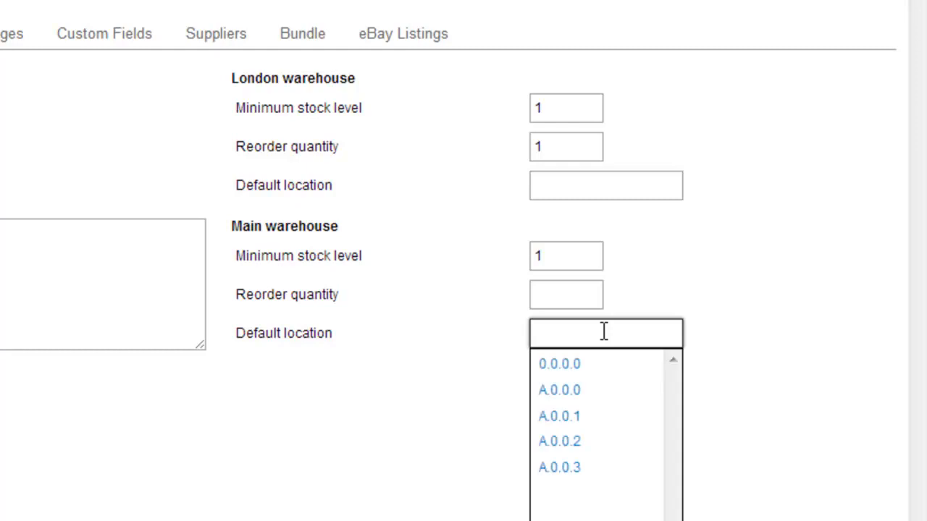
pyautogui.write('A.0')
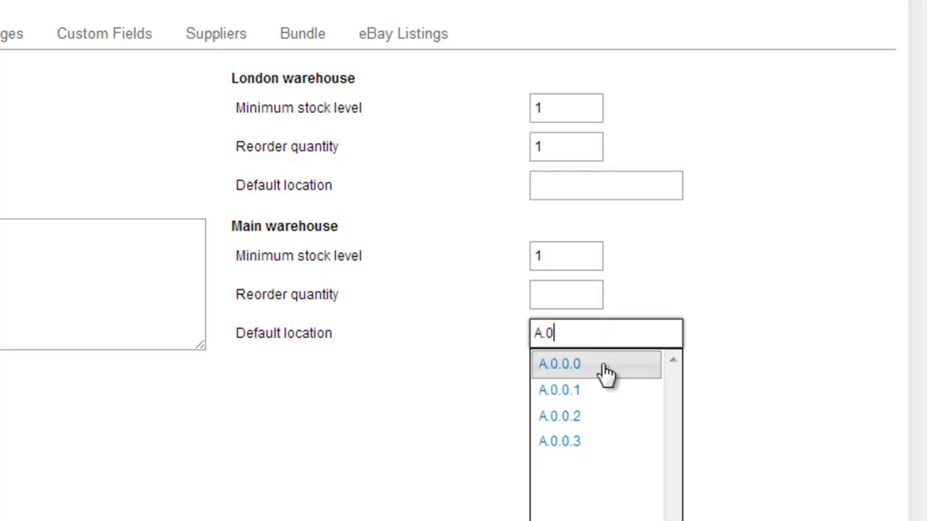
pyautogui.click(559, 415)
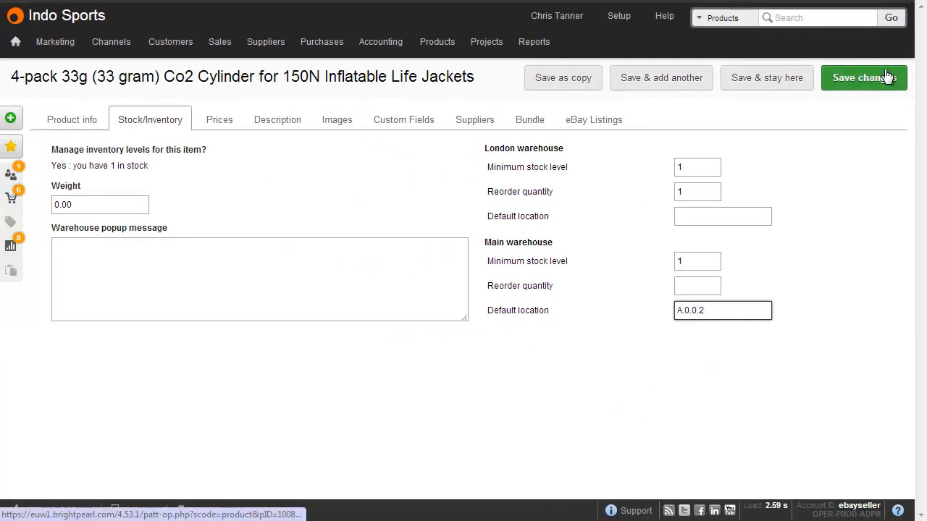
pyautogui.click(721, 310)
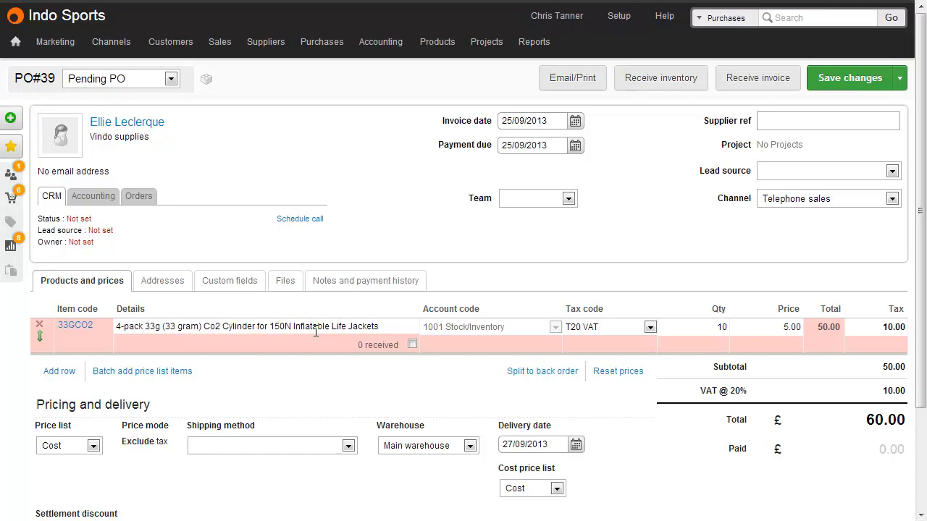
# Receive the 10 Co2 Cylinder packs on PO#39 into A.0.0.2 in Main warehouse and submit
pyautogui.click(660, 78)
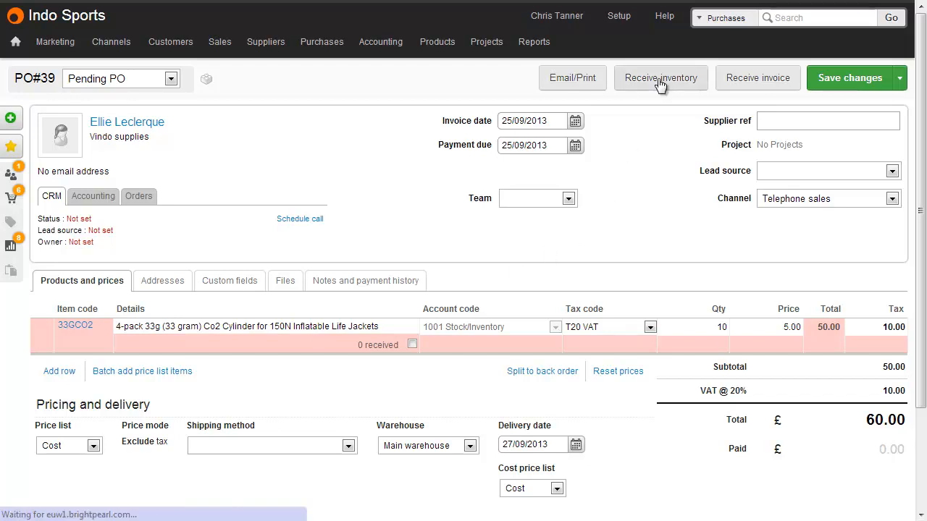
pyautogui.click(660, 78)
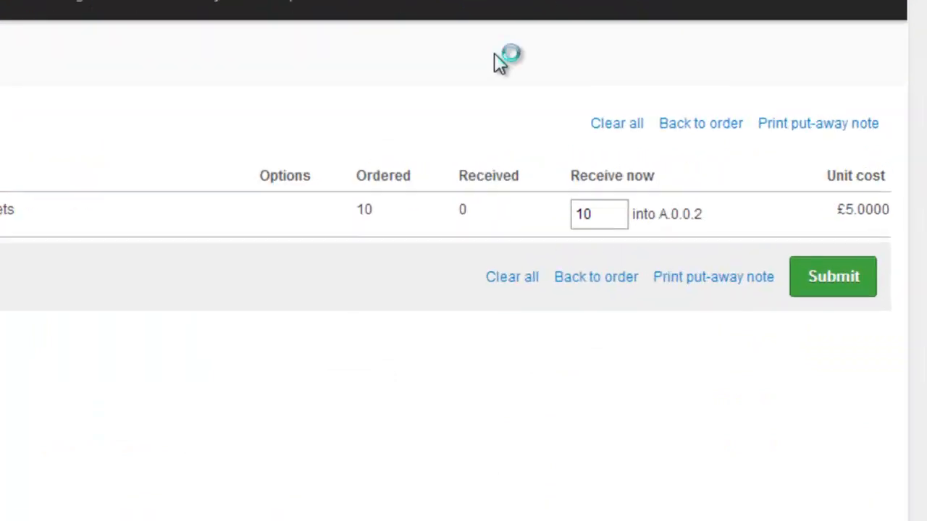
pyautogui.scroll(-3)
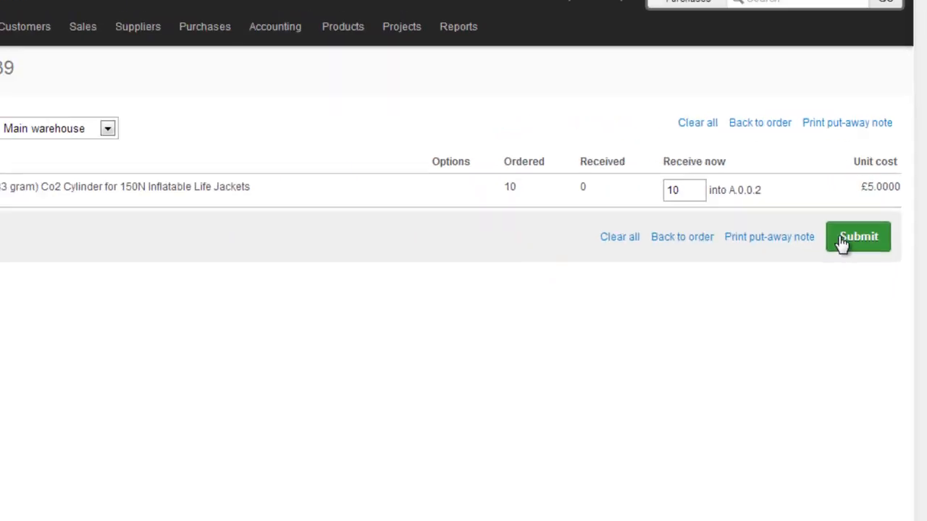
pyautogui.click(857, 238)
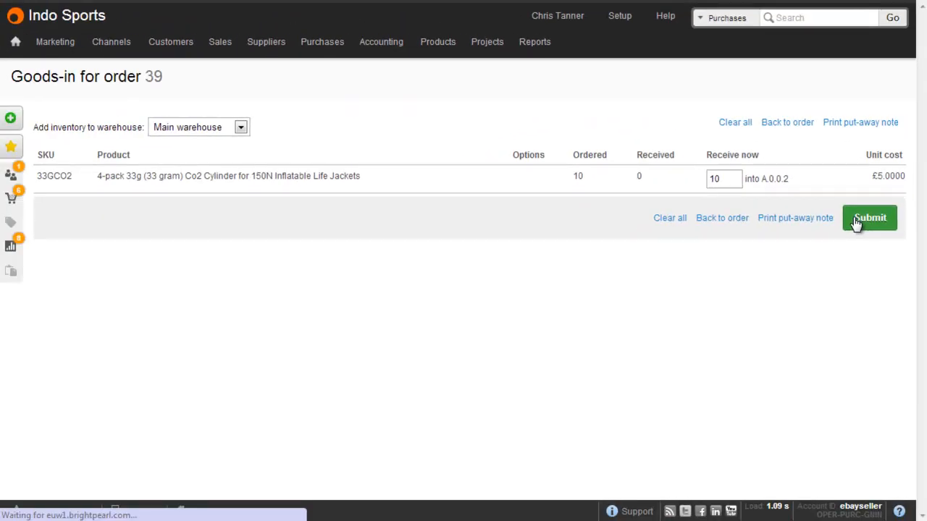
pyautogui.click(869, 217)
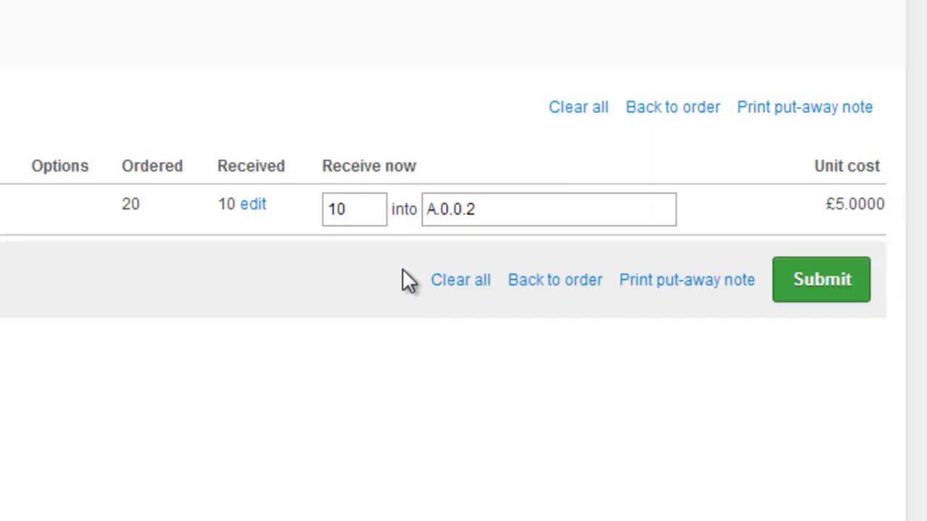
# Add A.0.0.1 as a second receiving location so 5 units go there and 5 into A.0.0.2
pyautogui.click(475, 208)
pyautogui.write('a')
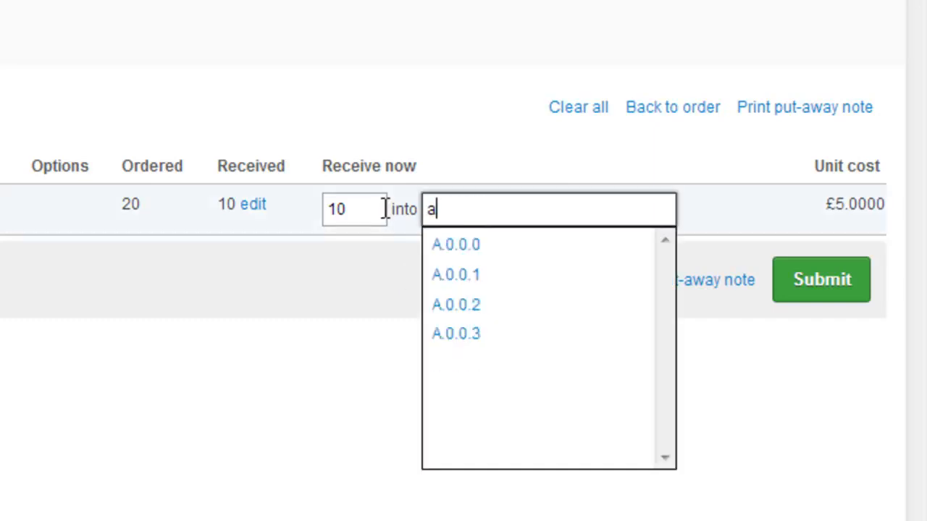
pyautogui.click(455, 275)
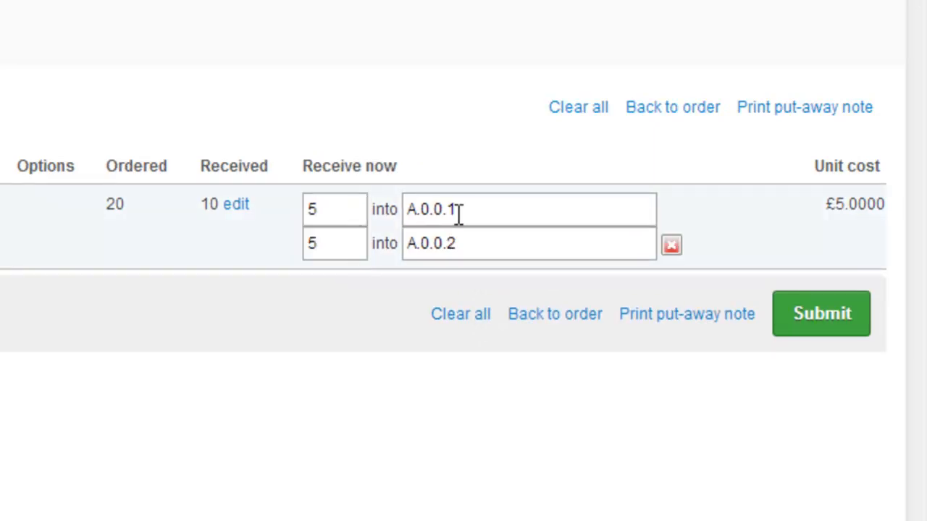
pyautogui.click(529, 243)
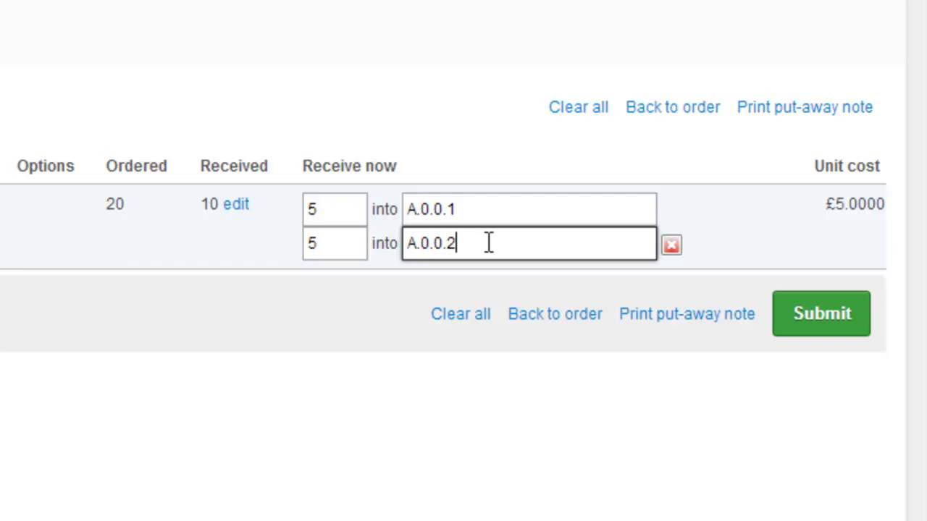
pyautogui.moveTo(741, 322)
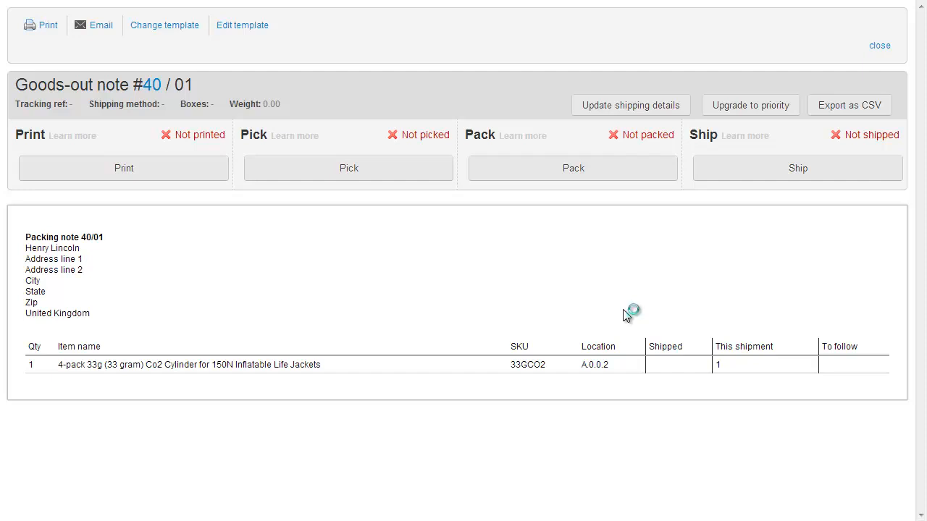
pyautogui.moveTo(629, 316)
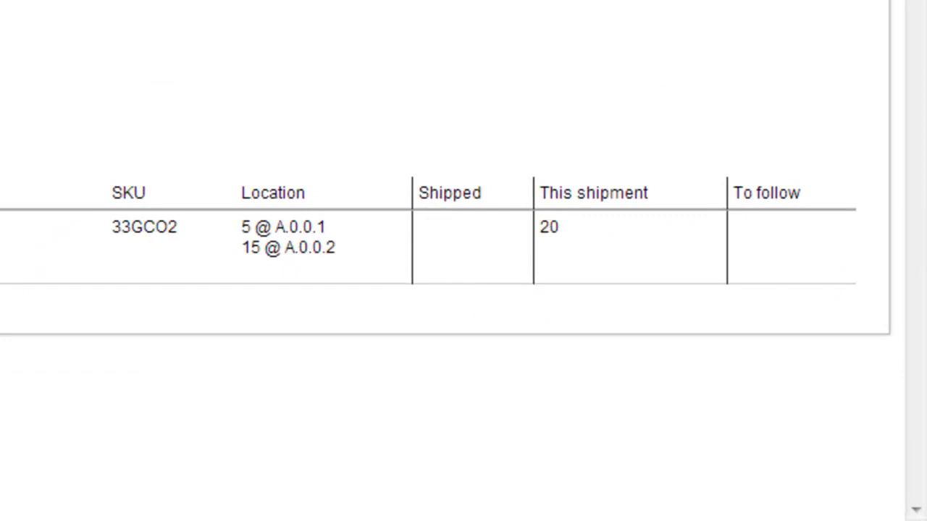
pyautogui.moveTo(576, 270)
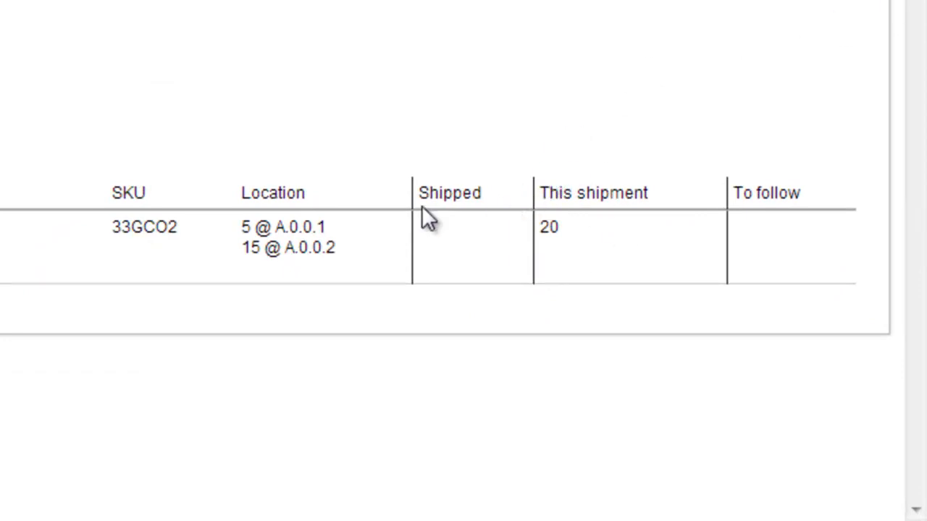
pyautogui.moveTo(388, 229)
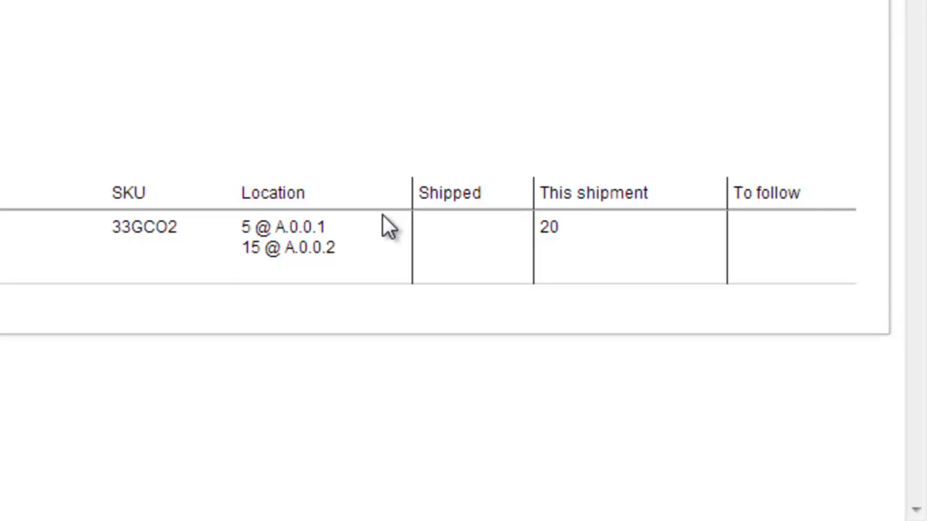
pyautogui.moveTo(388, 263)
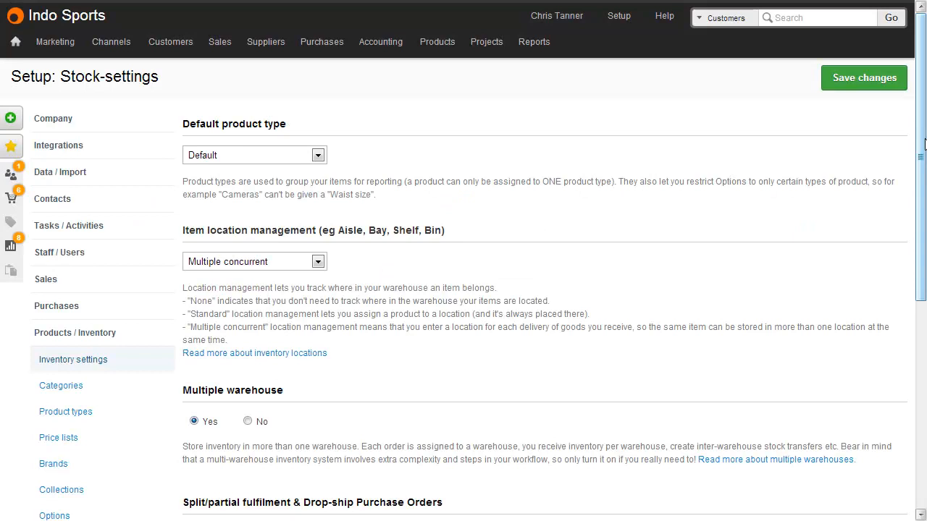
pyautogui.scroll(-3)
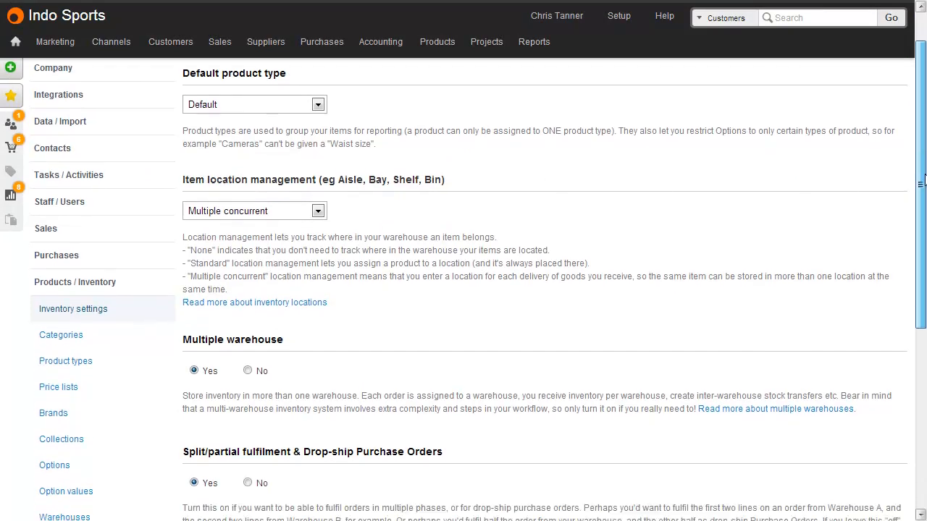
pyautogui.scroll(-3)
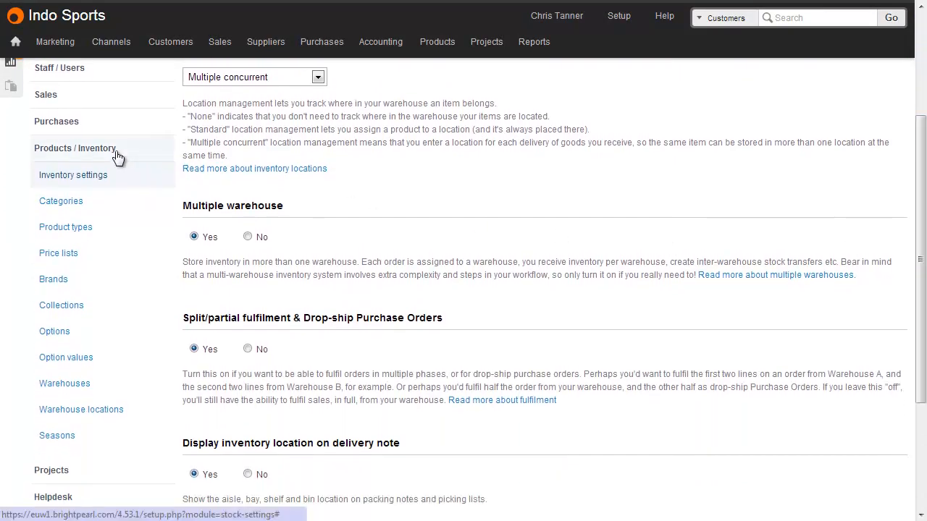
pyautogui.scroll(-3)
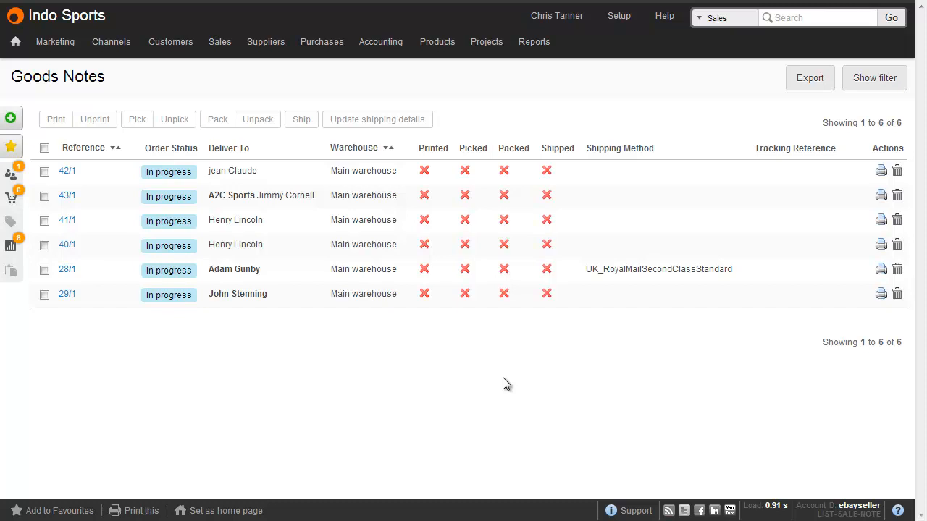
pyautogui.moveTo(92, 171)
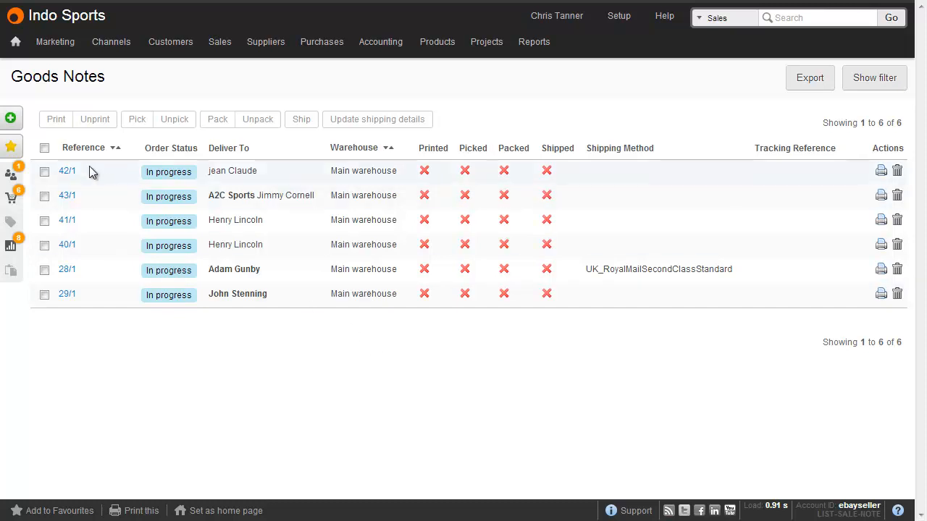
# Select all six goods-out notes and confirm a consolidated picking list for them
pyautogui.click(44, 148)
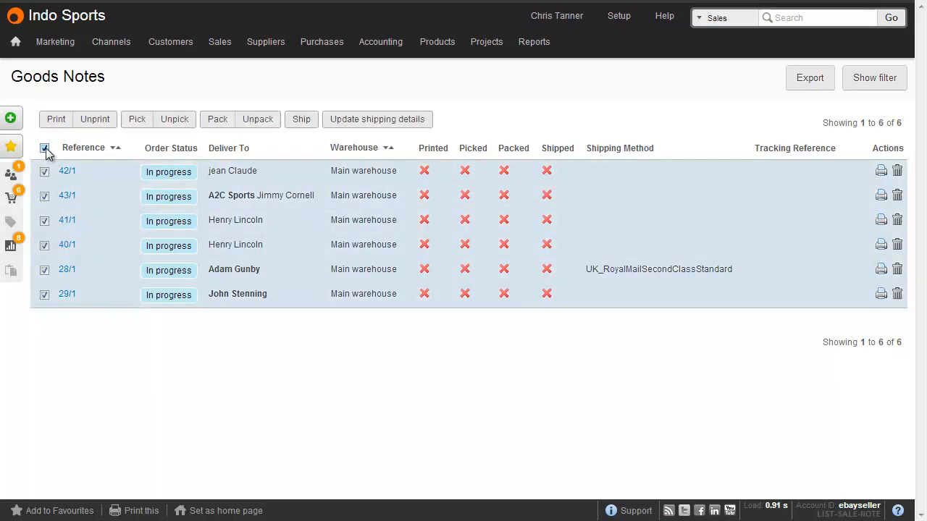
pyautogui.click(136, 119)
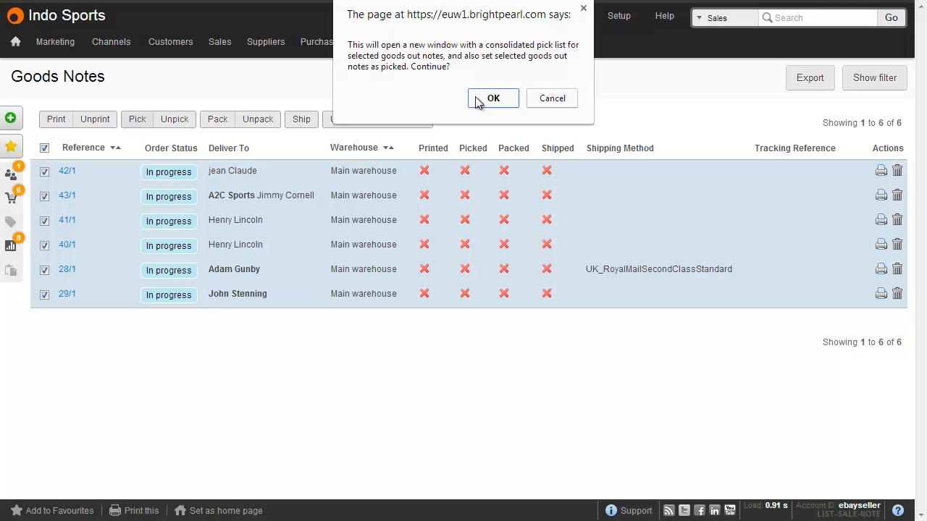
pyautogui.click(493, 99)
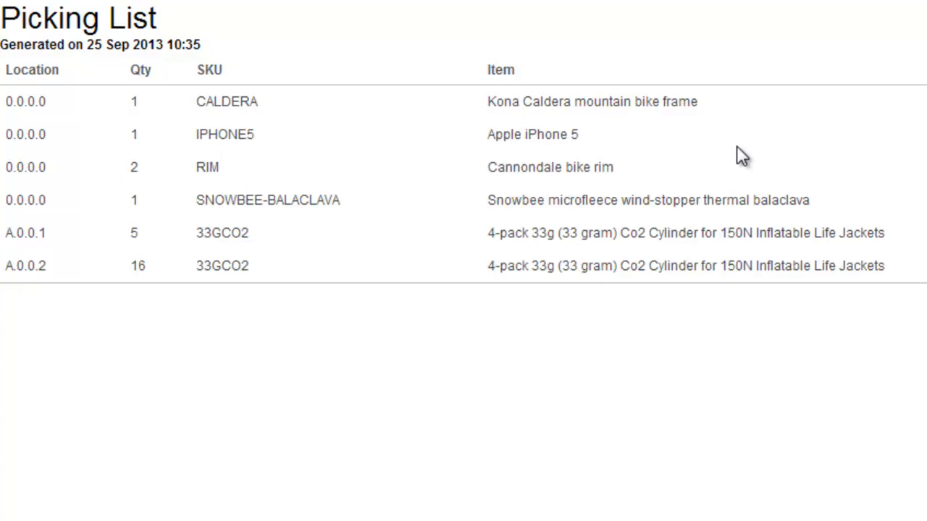
pyautogui.moveTo(105, 123)
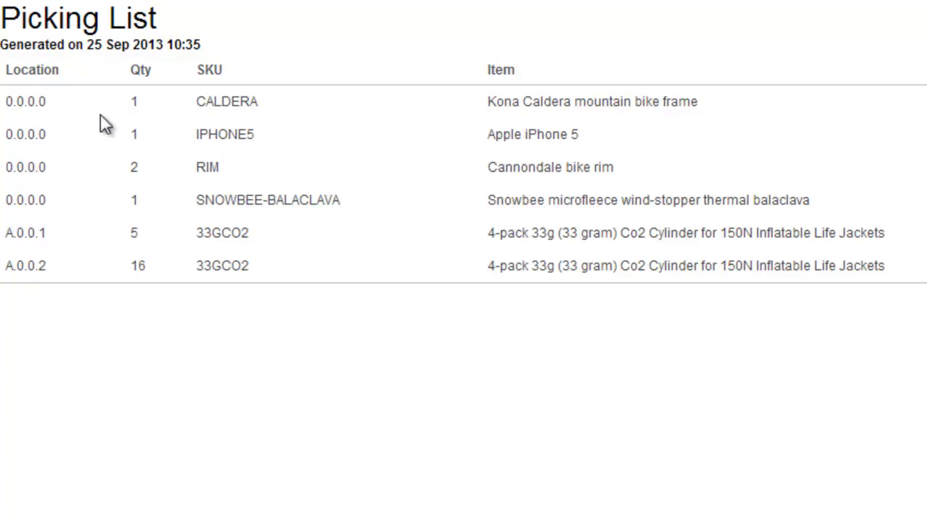
pyautogui.moveTo(101, 261)
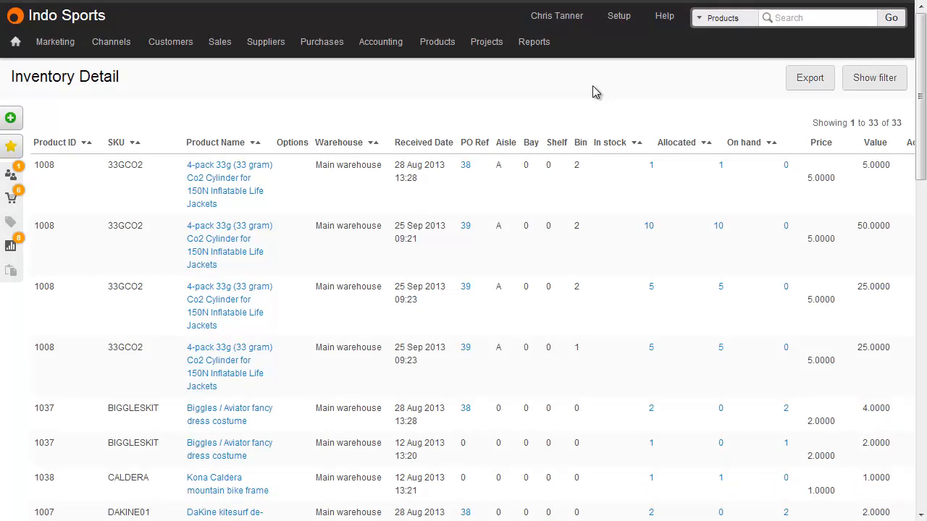
pyautogui.click(438, 41)
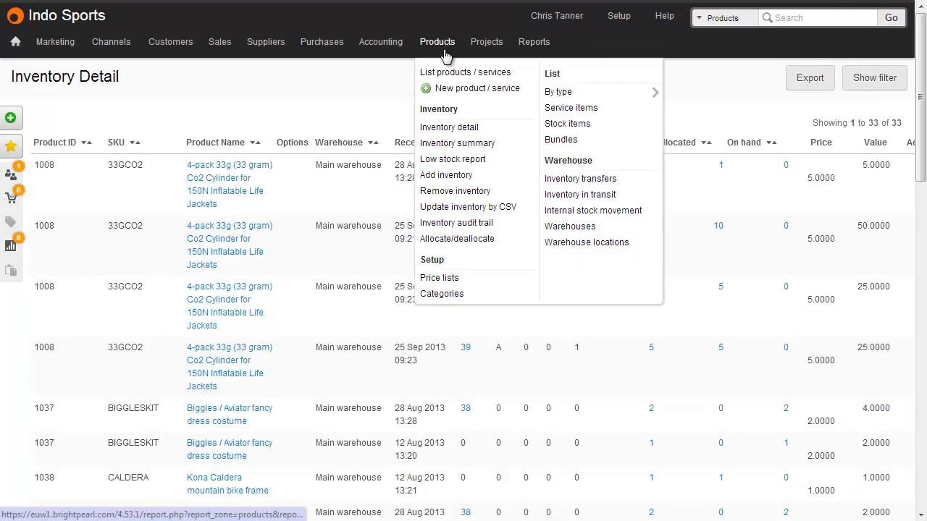
pyautogui.click(403, 121)
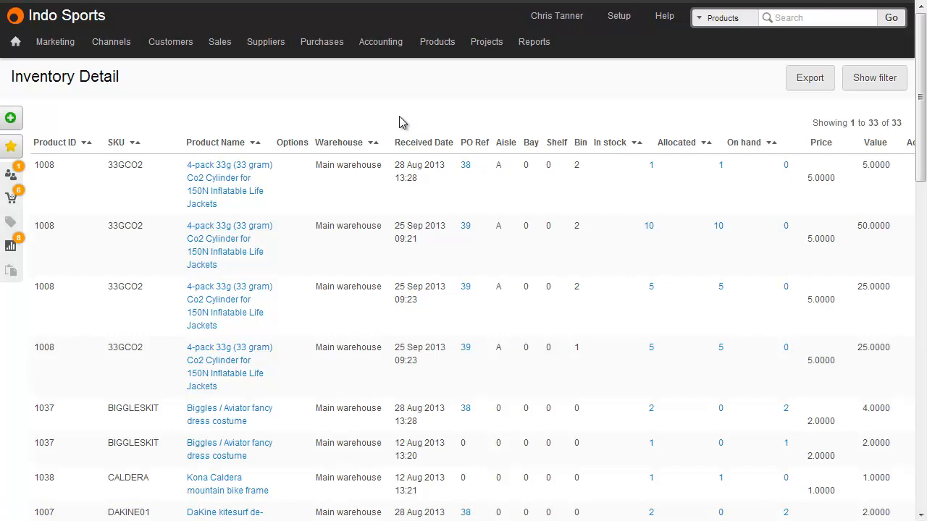
pyautogui.moveTo(403, 196)
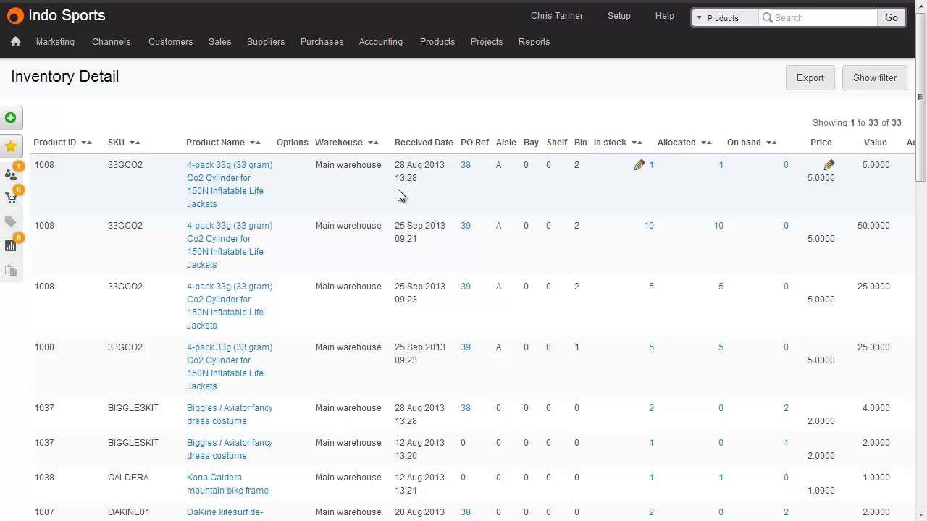
pyautogui.moveTo(574, 188)
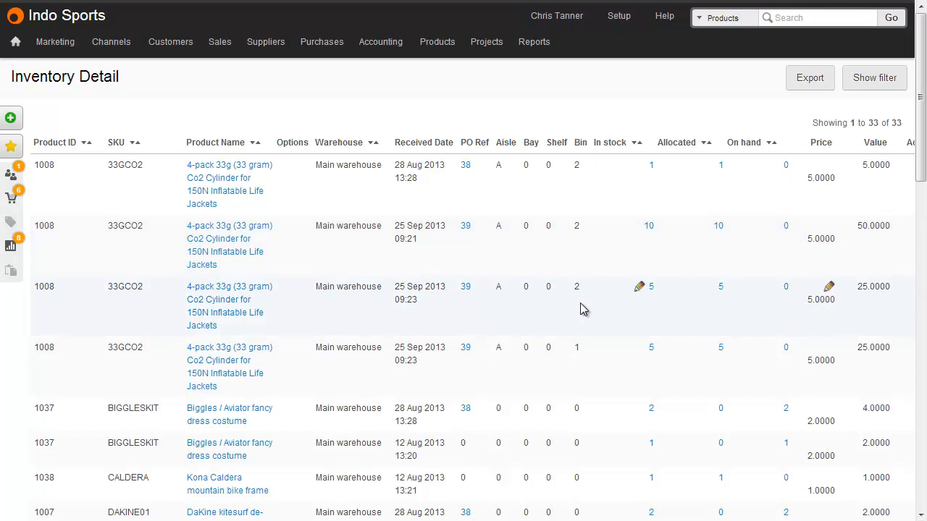
pyautogui.moveTo(585, 379)
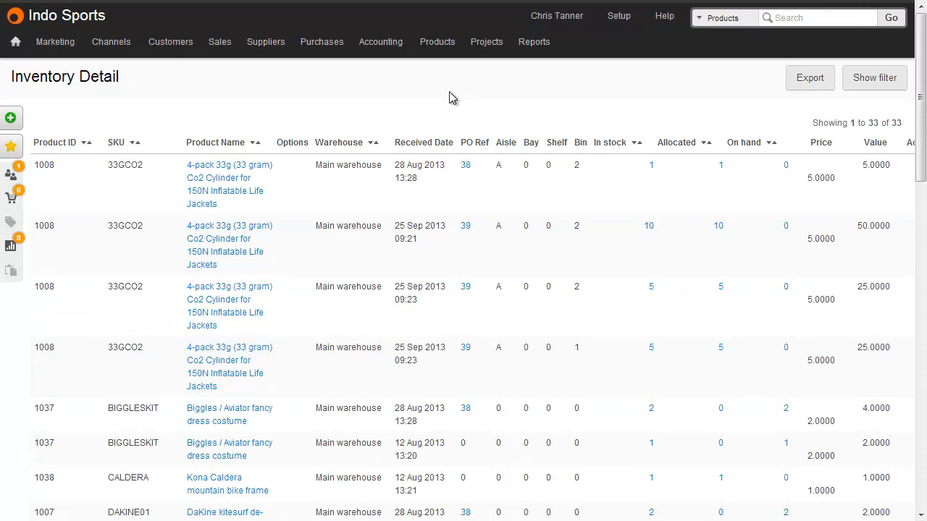
# List products filtered to Main warehouse so each product's location column shows
pyautogui.click(437, 41)
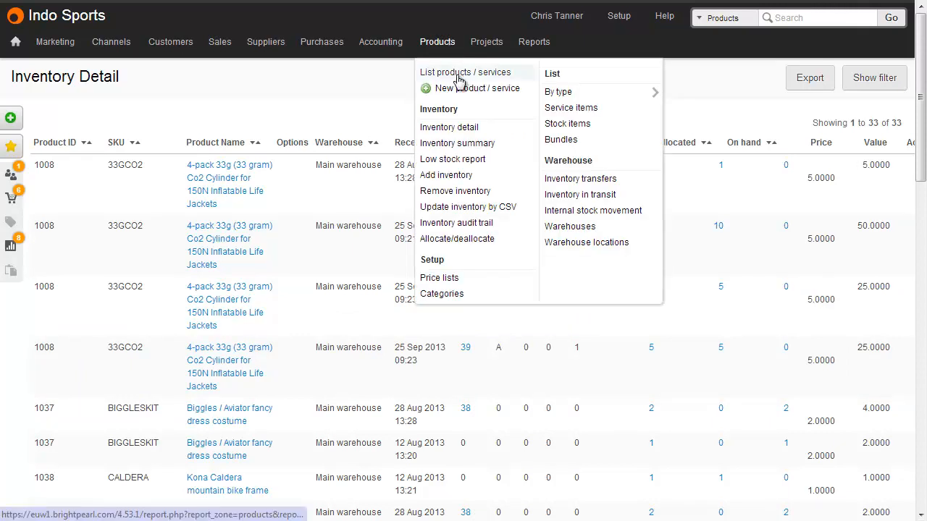
pyautogui.click(465, 72)
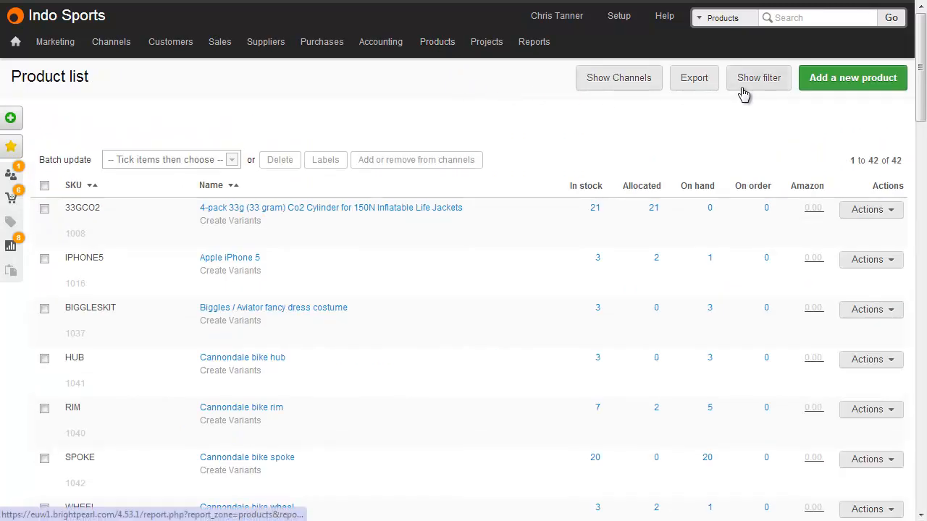
pyautogui.click(759, 79)
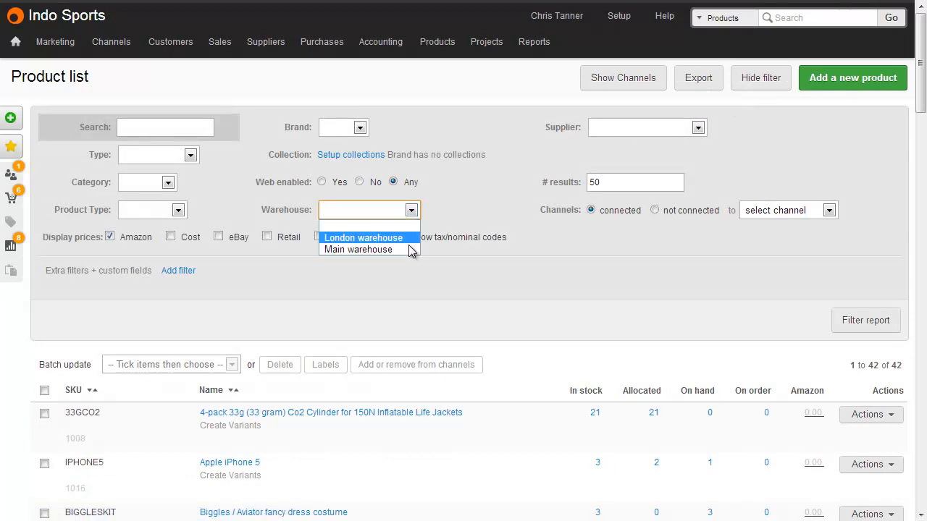
pyautogui.click(357, 249)
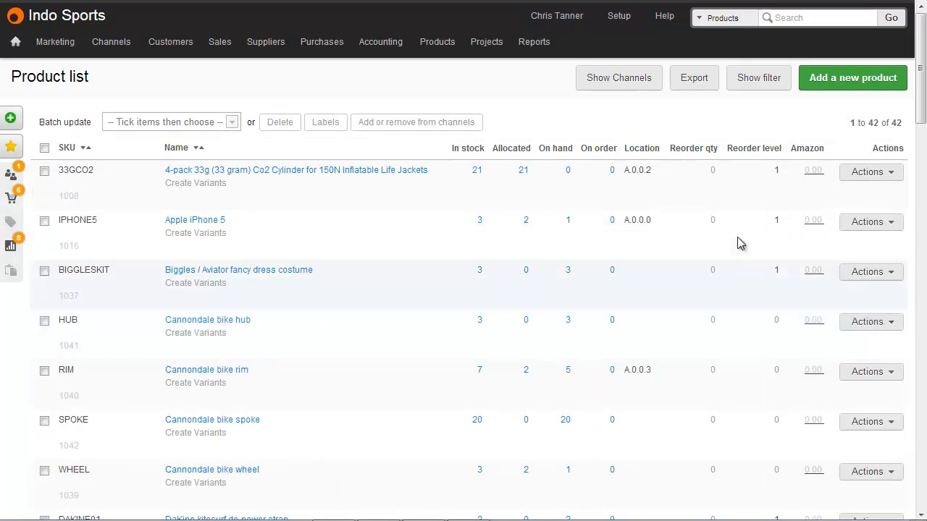
pyautogui.moveTo(649, 190)
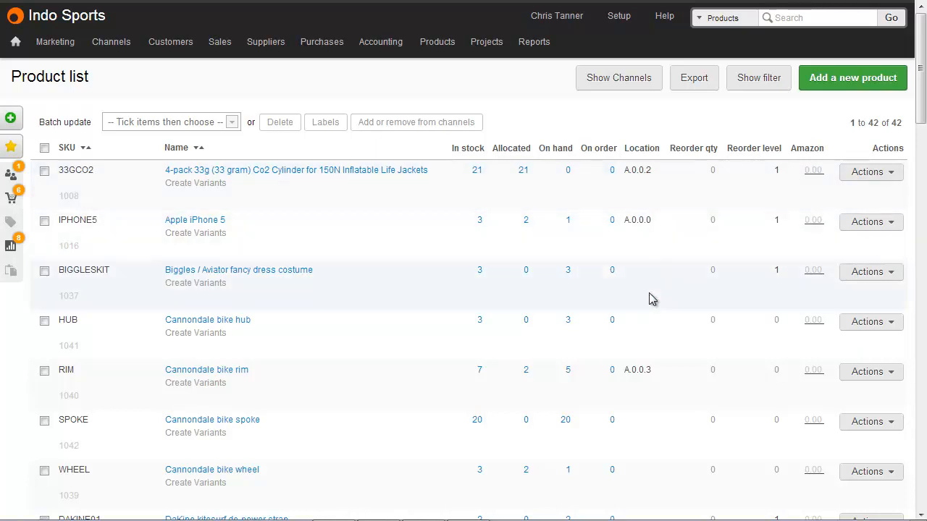
pyautogui.moveTo(646, 340)
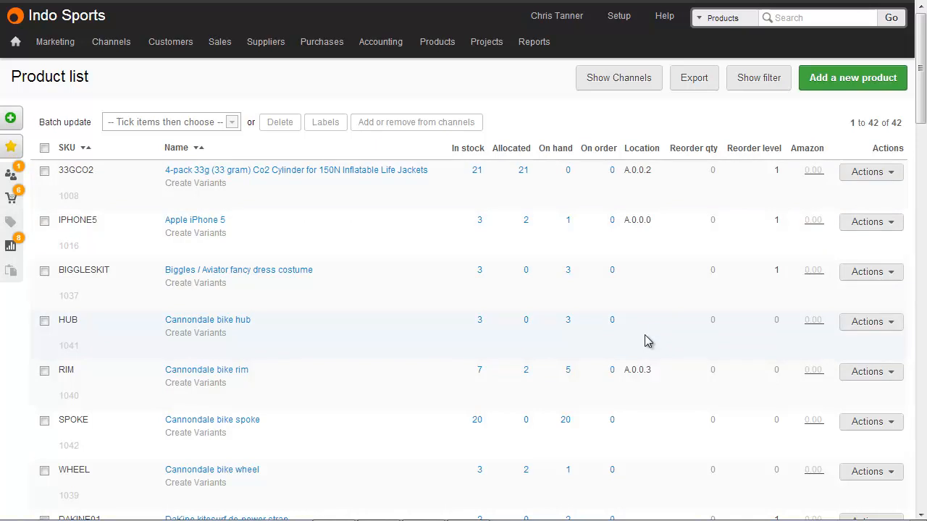